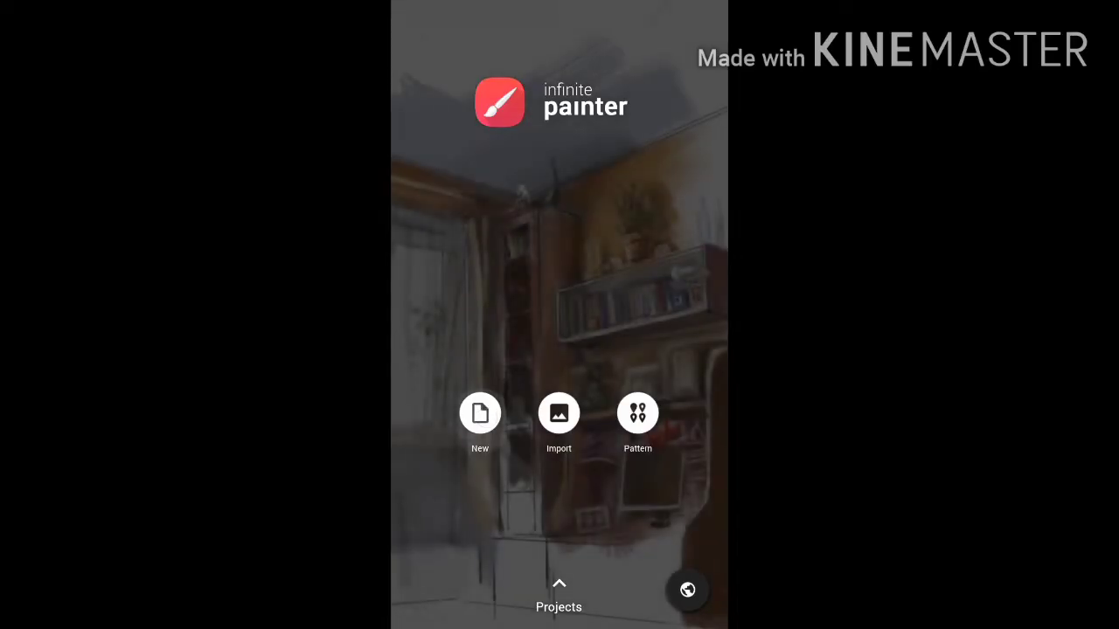
Create a new blank canvas at the default 720 × 1344 size
{"action": "left_click", "coordinate": [480, 412]}
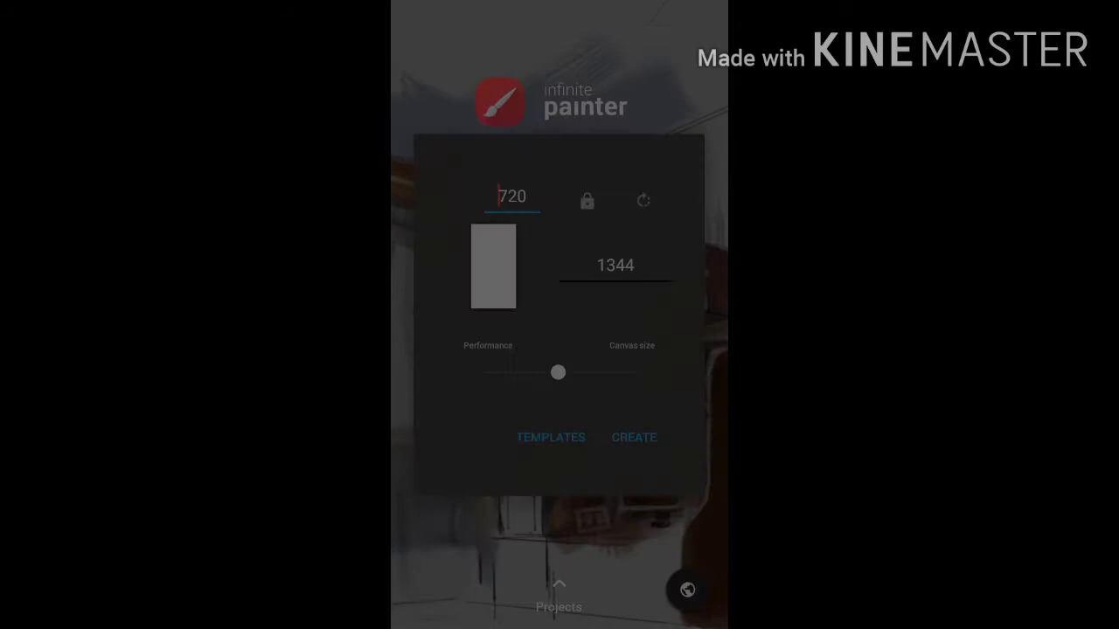
{"action": "left_click", "coordinate": [633, 437]}
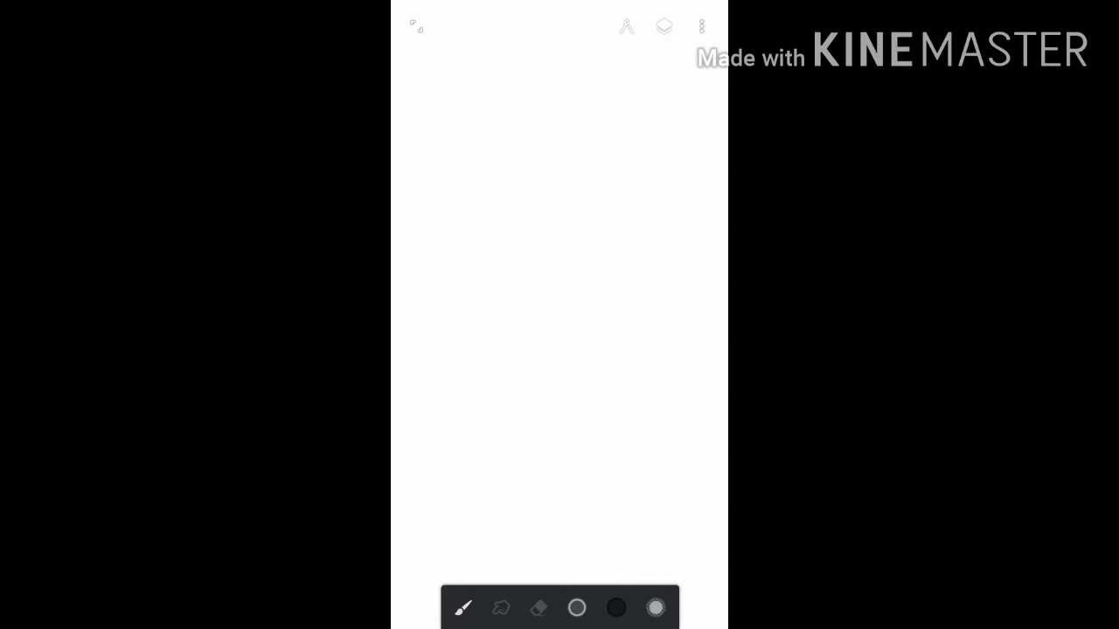
Browse the Pens brushes in the brush library
{"action": "left_click", "coordinate": [462, 609]}
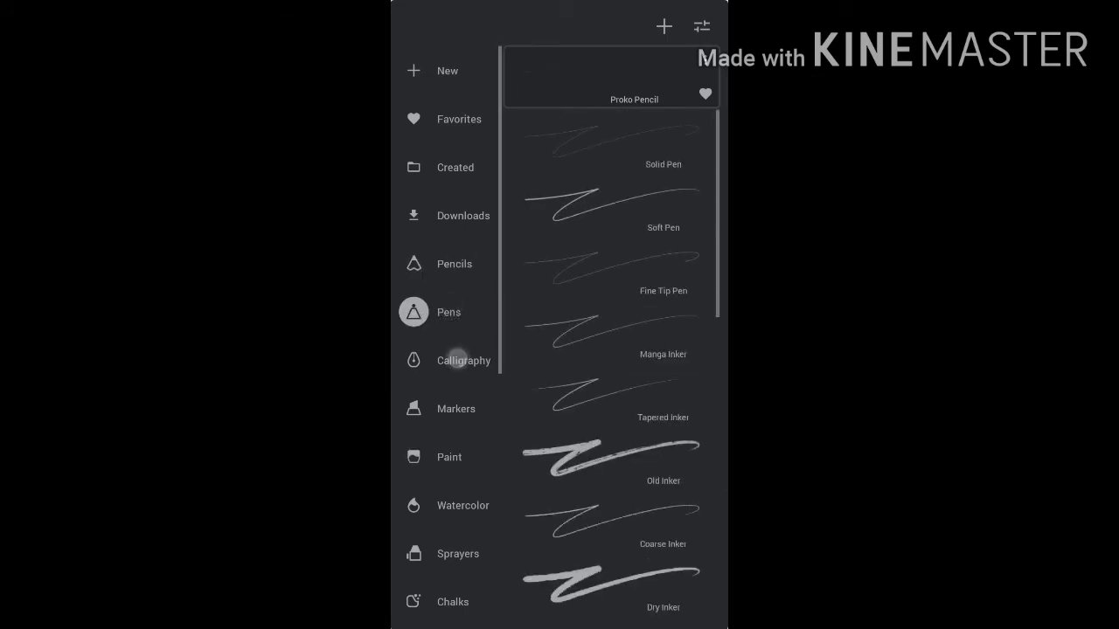
{"action": "scroll", "scroll_direction": "down", "scroll_amount": 3}
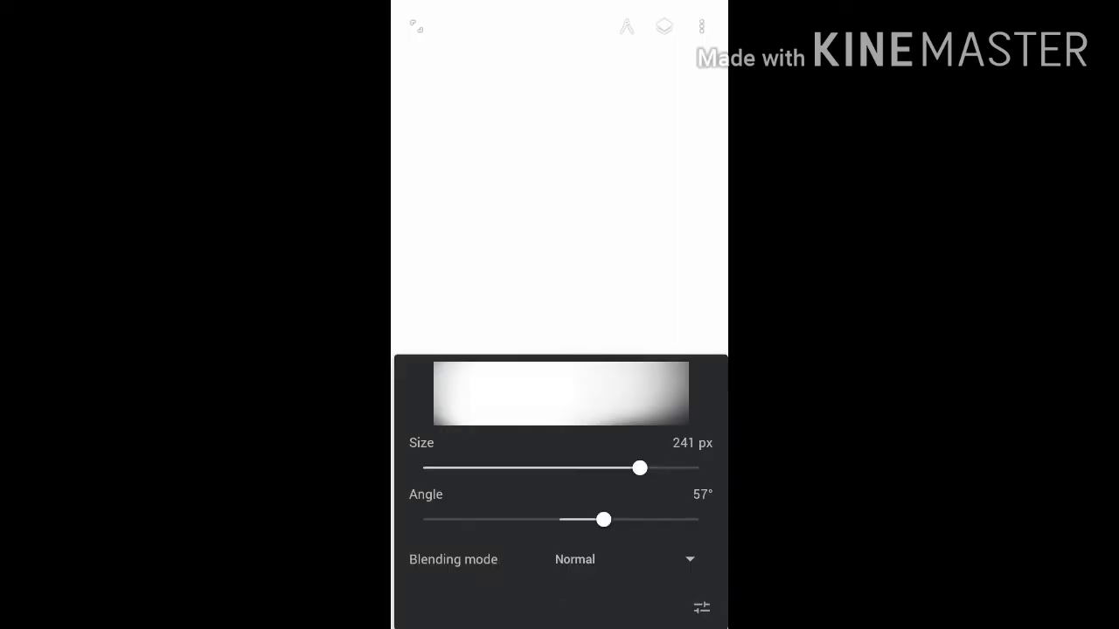
Select the Soft Pen brush and scribble a thick black zigzag mid-canvas
{"action": "left_click_drag", "start_coordinate": [640, 467], "coordinate": [583, 468]}
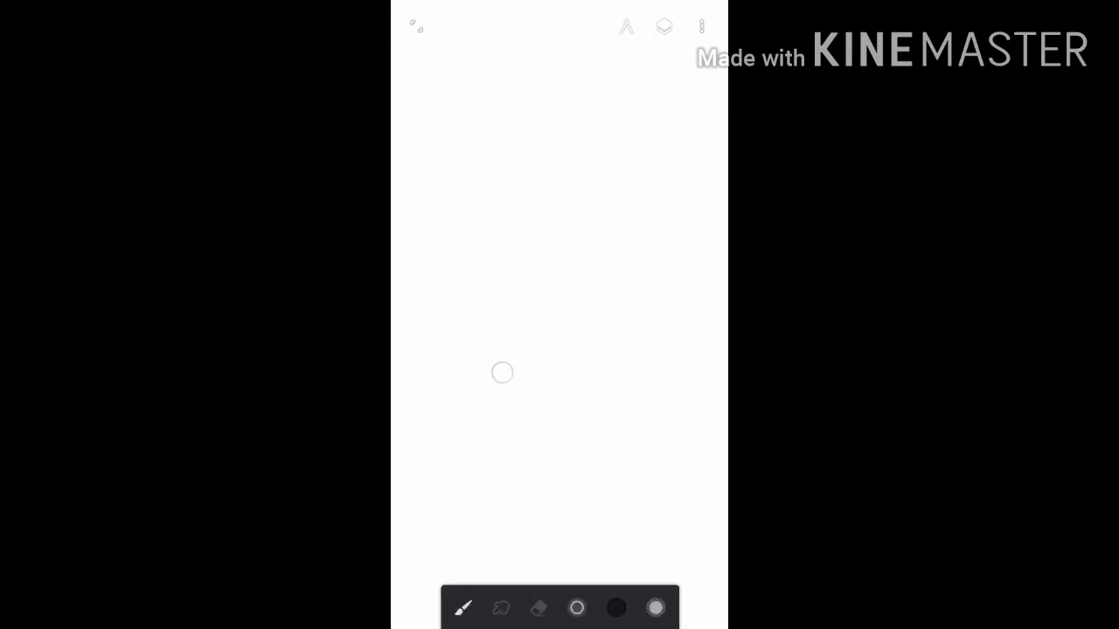
{"action": "left_click", "coordinate": [462, 608]}
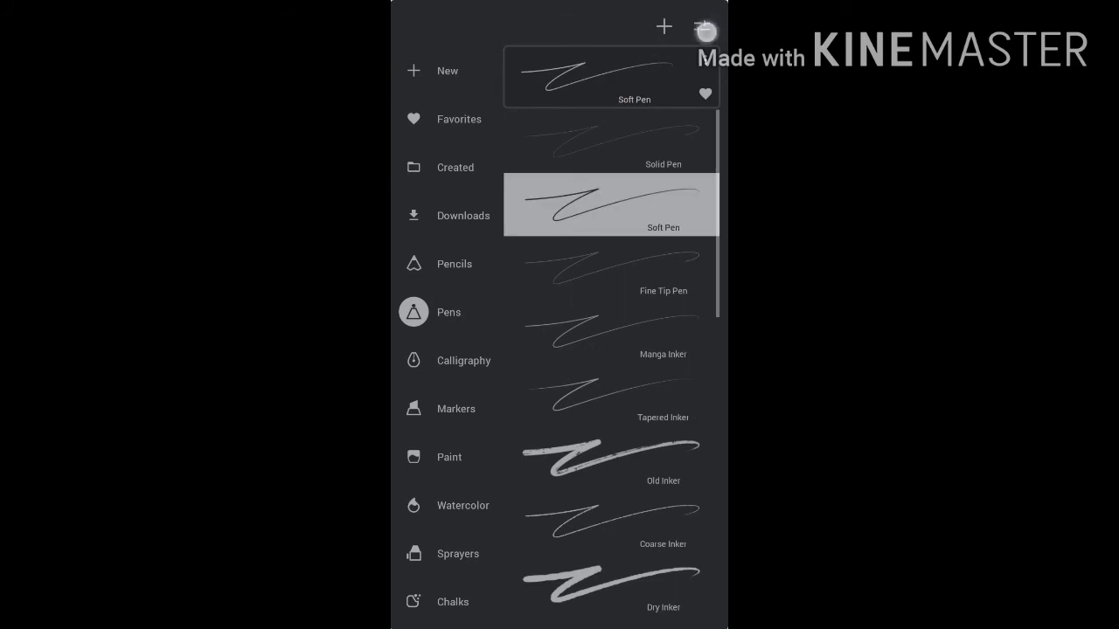
{"action": "left_click", "coordinate": [611, 204]}
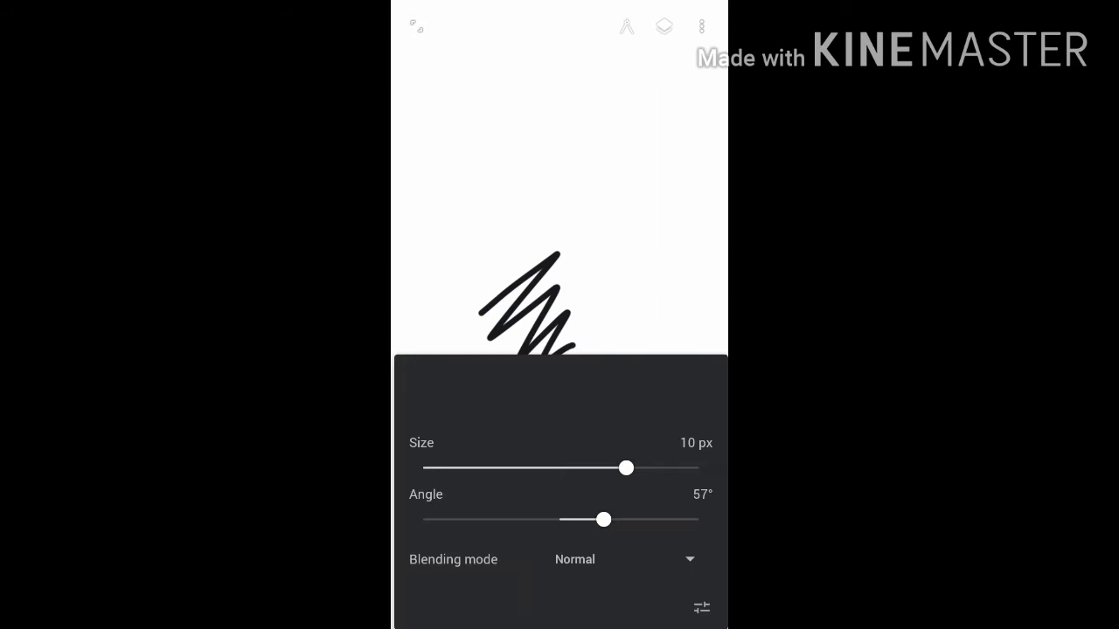
{"action": "left_click_drag", "start_coordinate": [625, 467], "coordinate": [697, 468]}
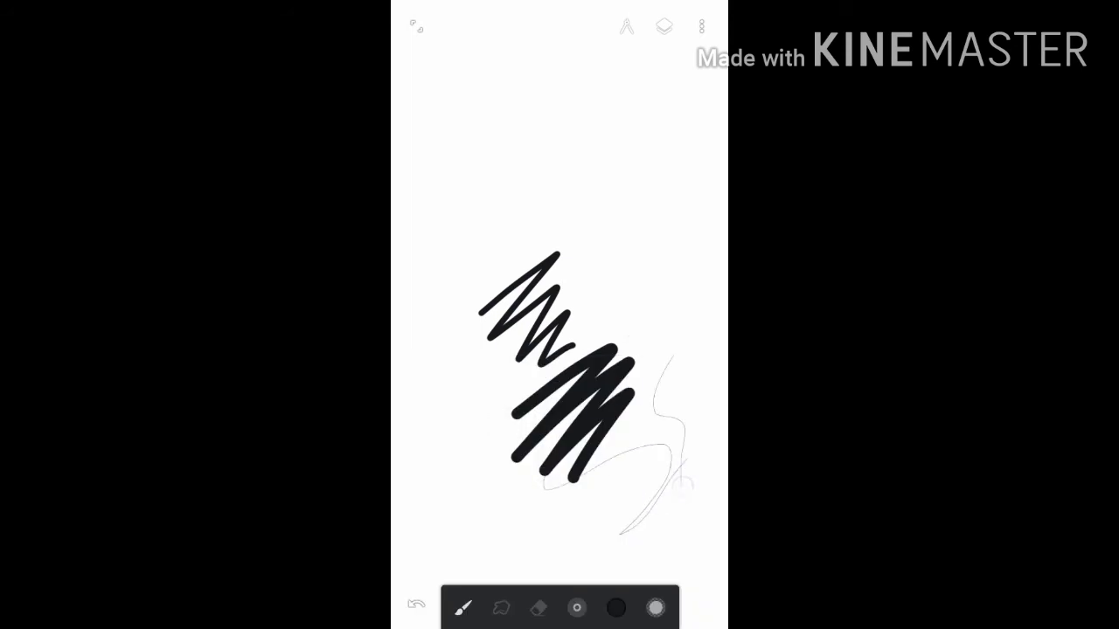
Shrink the pen size to 1.7 px and draw a thin curved line
{"action": "left_click", "coordinate": [462, 608]}
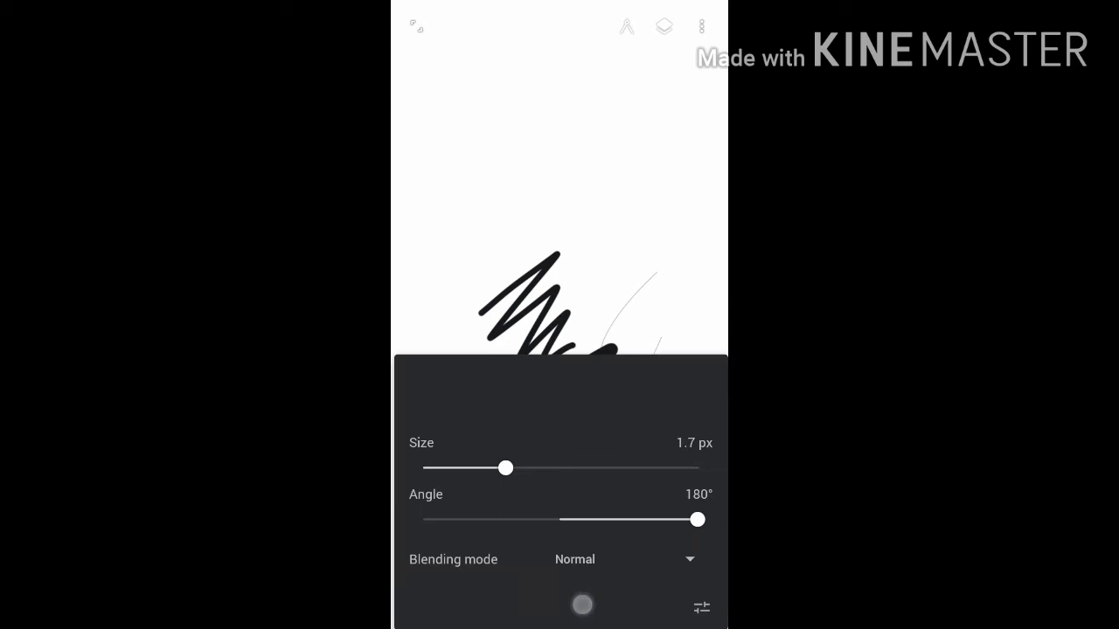
{"action": "left_click", "coordinate": [583, 605]}
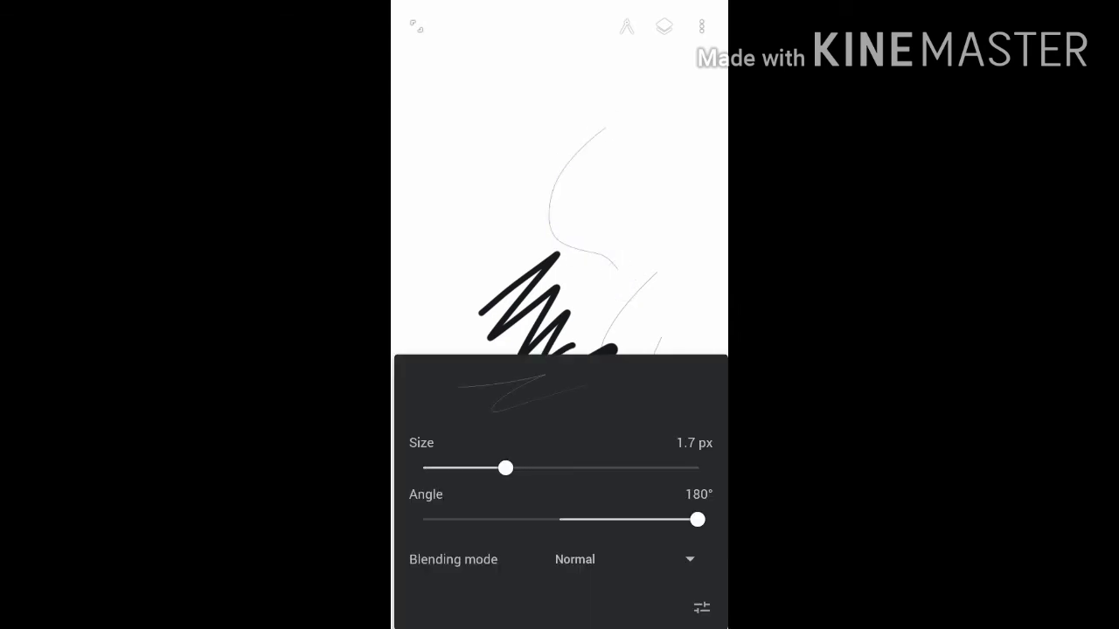
{"action": "left_click_drag", "start_coordinate": [696, 520], "coordinate": [554, 520]}
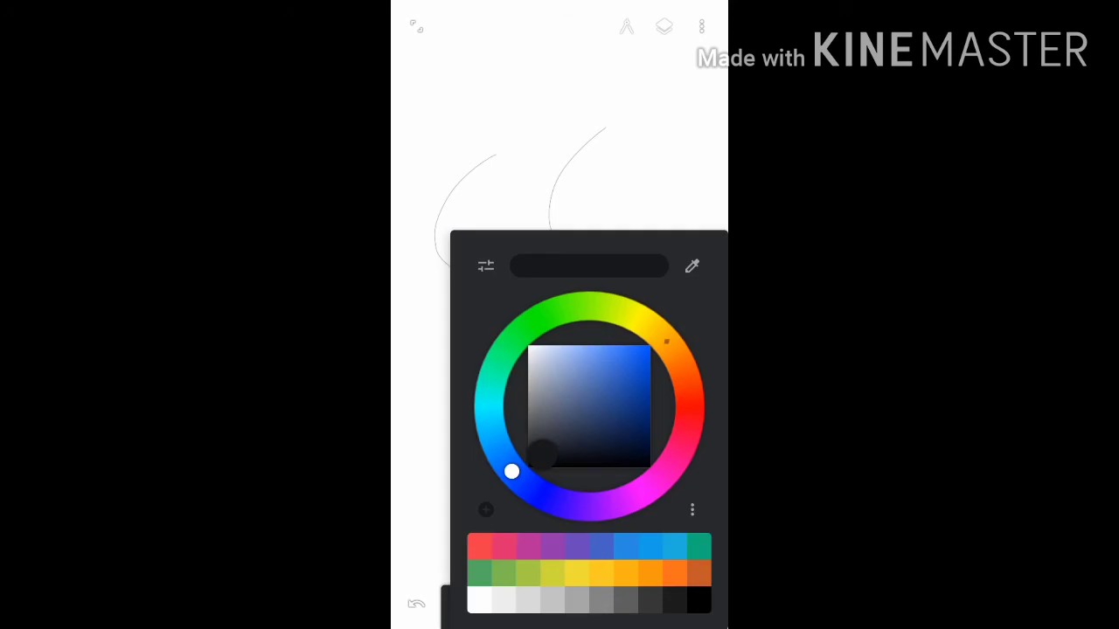
Try cyan and pale yellow-green brush hues, then add thin looping lines
{"action": "left_click_drag", "start_coordinate": [511, 472], "coordinate": [487, 389]}
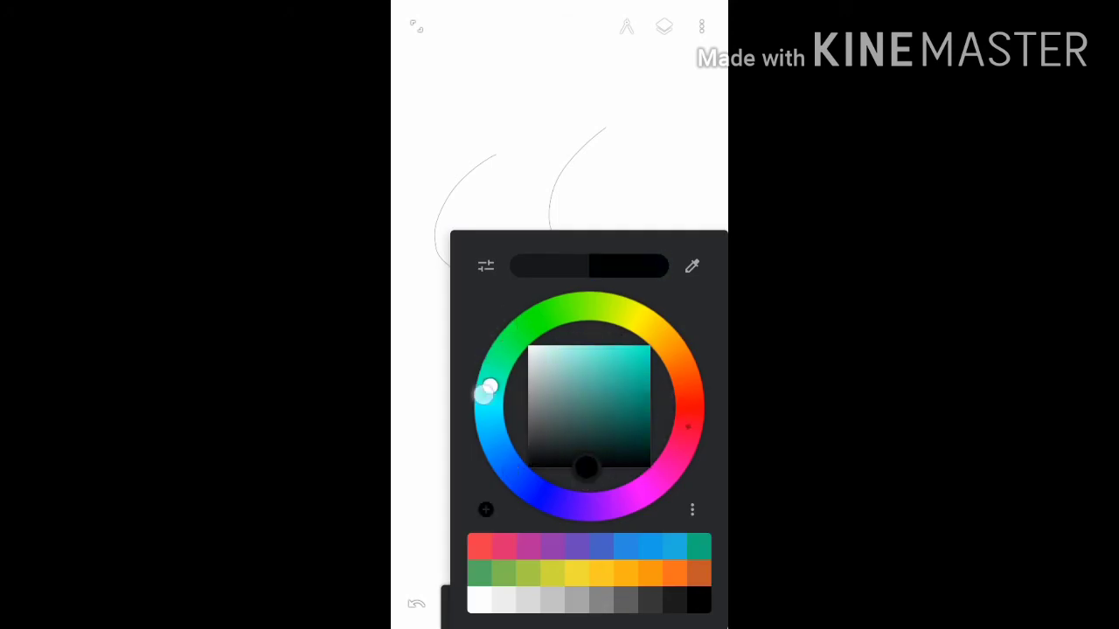
{"action": "left_click_drag", "start_coordinate": [489, 389], "coordinate": [603, 307]}
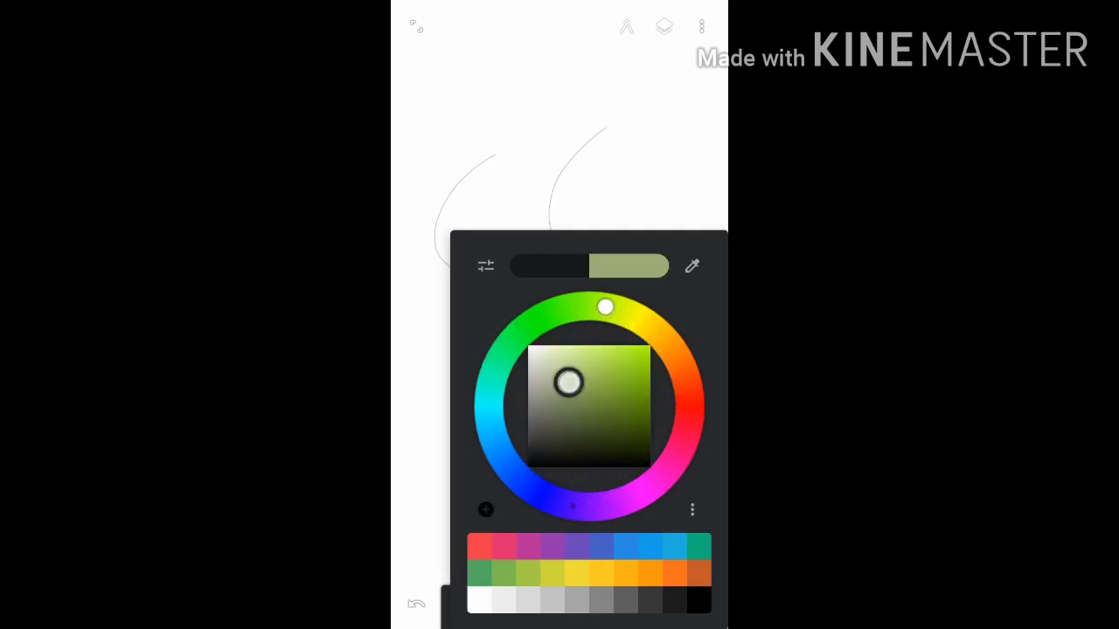
{"action": "left_click_drag", "start_coordinate": [605, 307], "coordinate": [651, 345]}
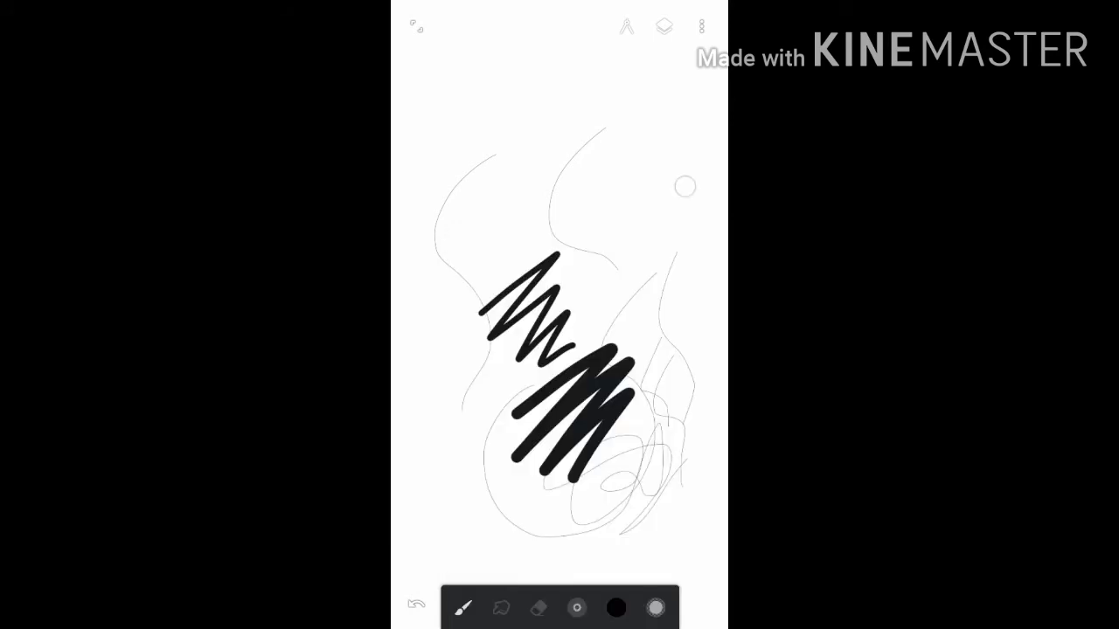
Lower the brush opacity and paint bold black and lighter grey scribbles
{"action": "left_click", "coordinate": [576, 608]}
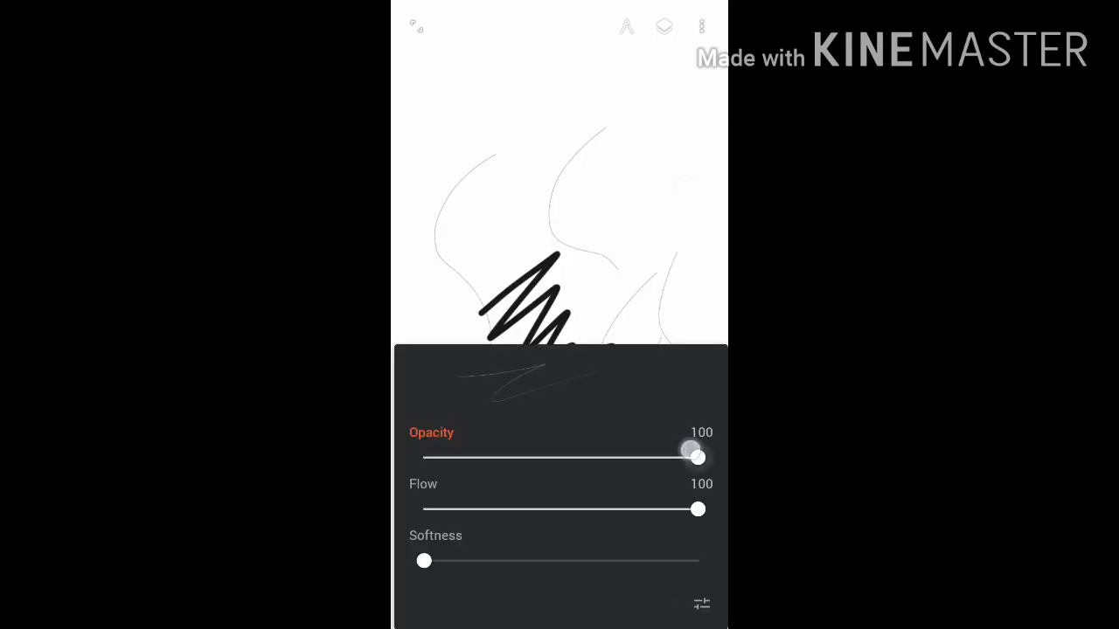
{"action": "left_click_drag", "start_coordinate": [696, 457], "coordinate": [499, 457]}
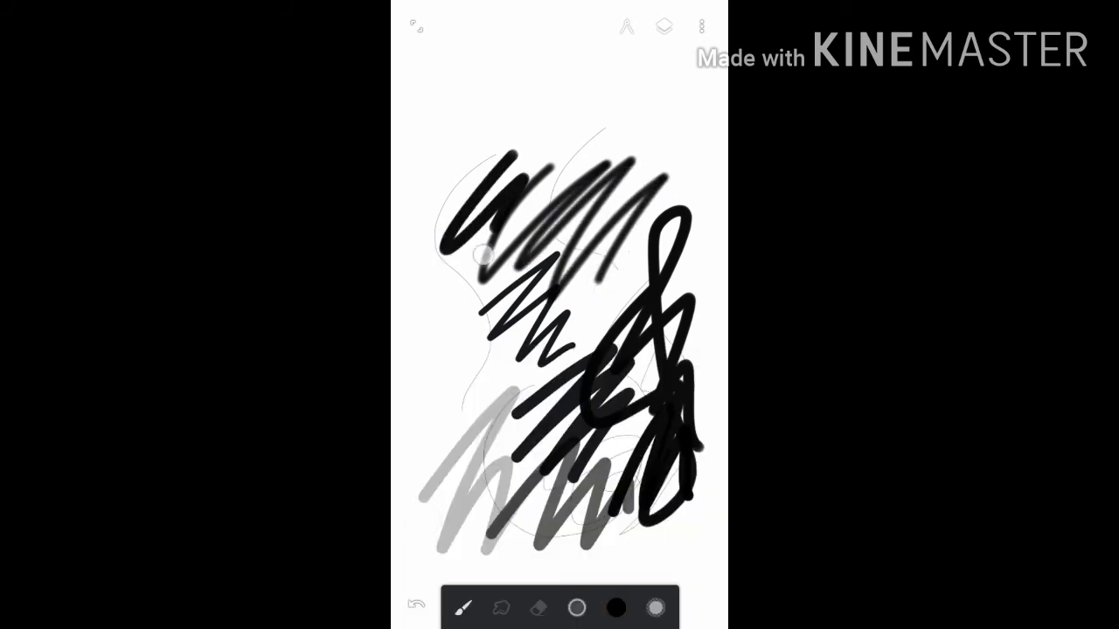
{"action": "left_click", "coordinate": [464, 609]}
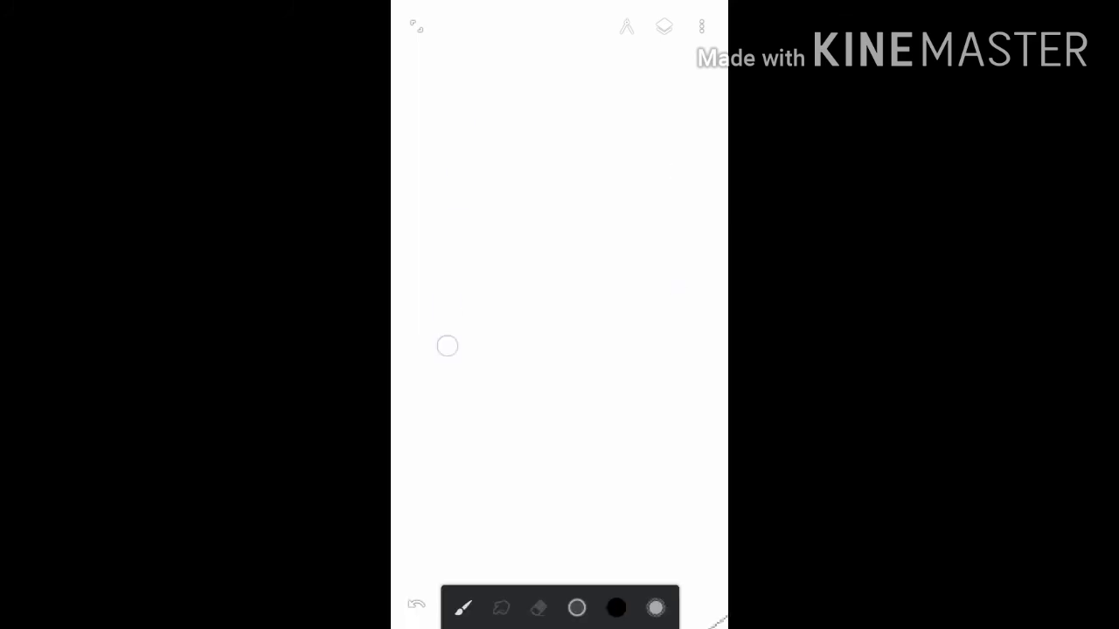
Zoom out to the whole page and add two short vertical strokes near the top
{"action": "left_click_drag", "start_coordinate": [461, 140], "coordinate": [450, 450]}
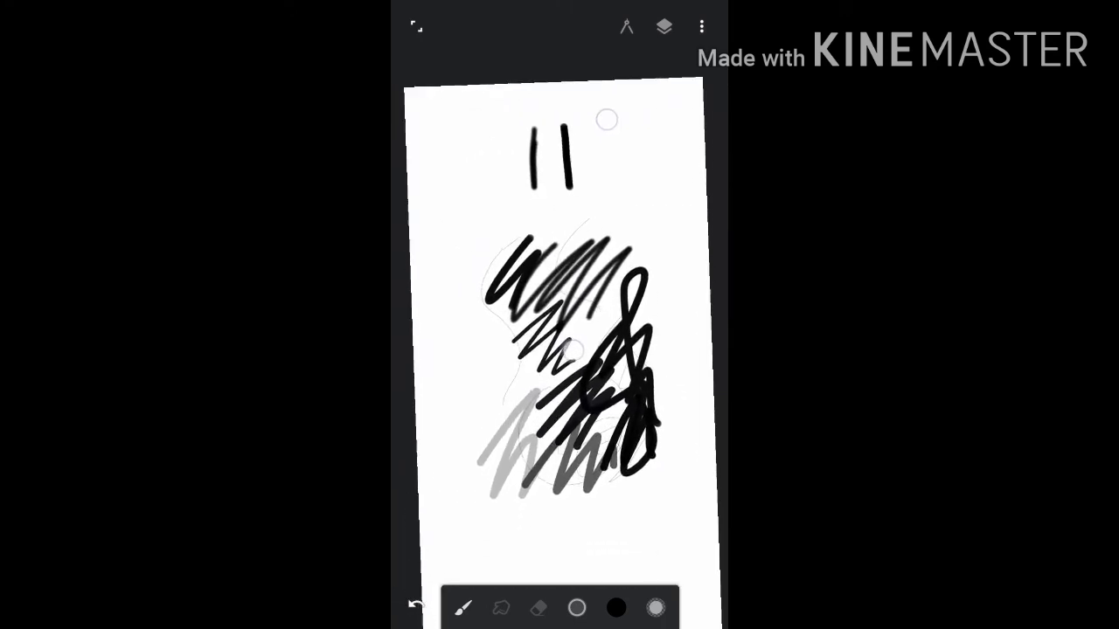
{"action": "left_click", "coordinate": [701, 26]}
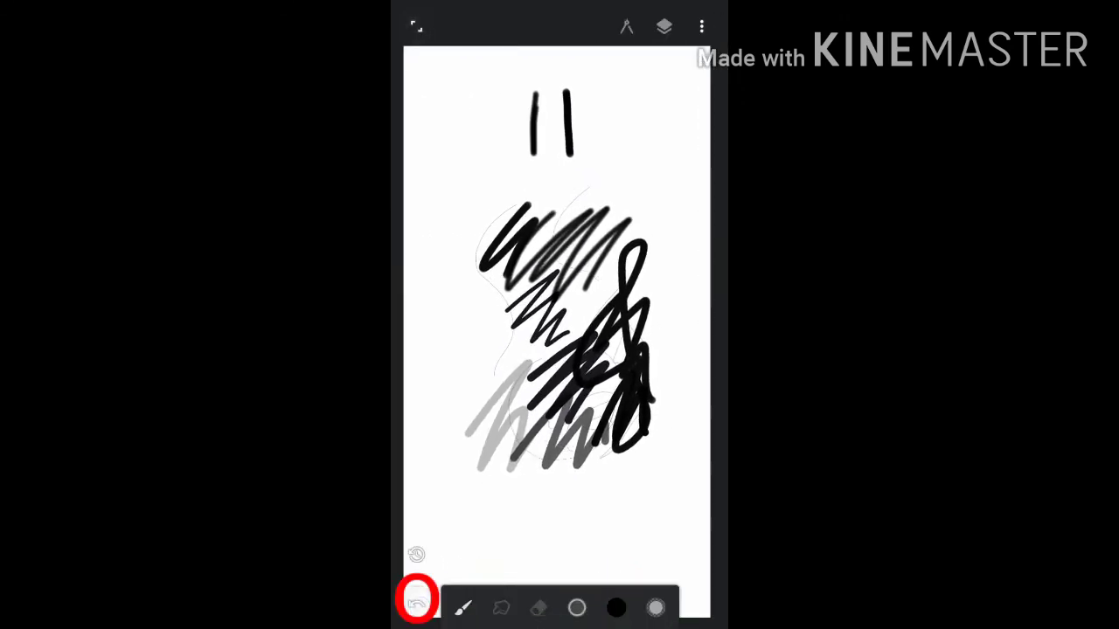
Undo three times to remove the strokes and scribbles
{"action": "left_click", "coordinate": [416, 608]}
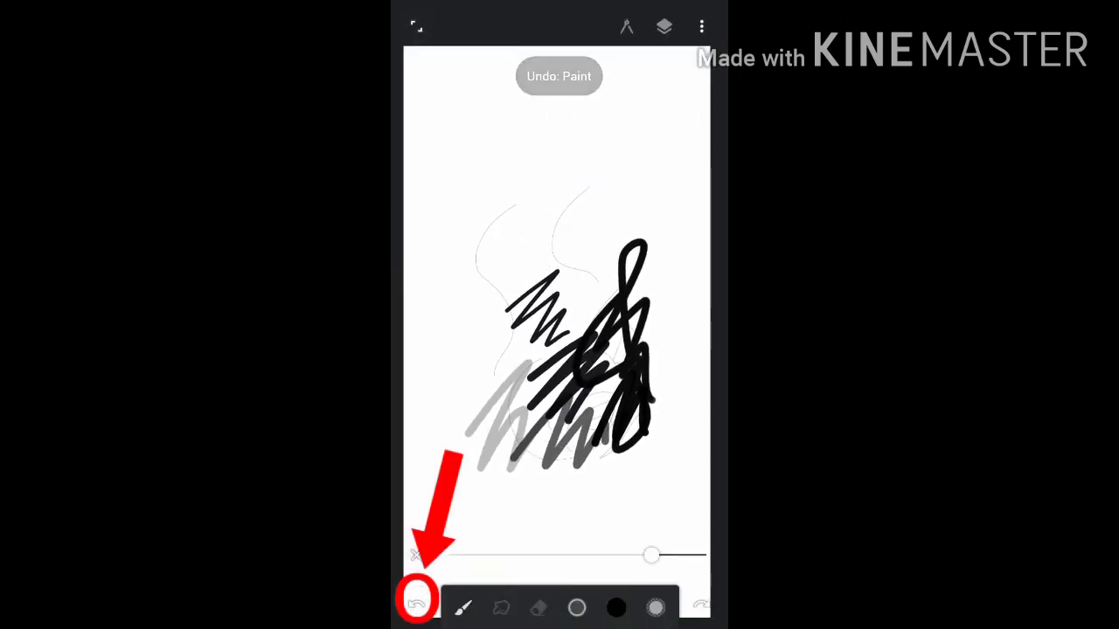
{"action": "left_click", "coordinate": [416, 607]}
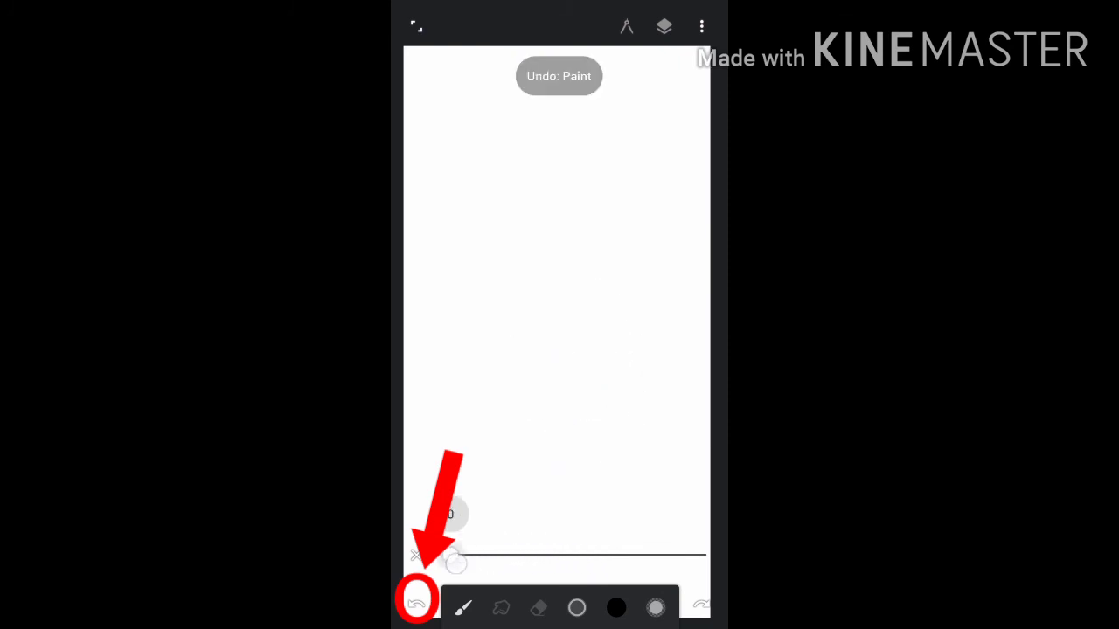
{"action": "left_click", "coordinate": [416, 609]}
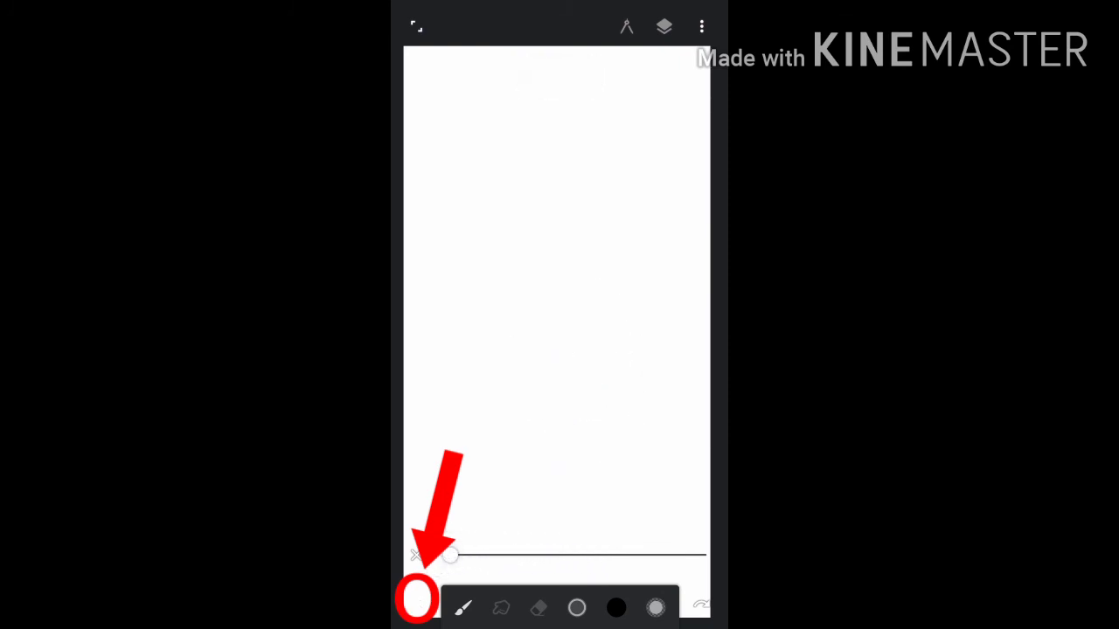